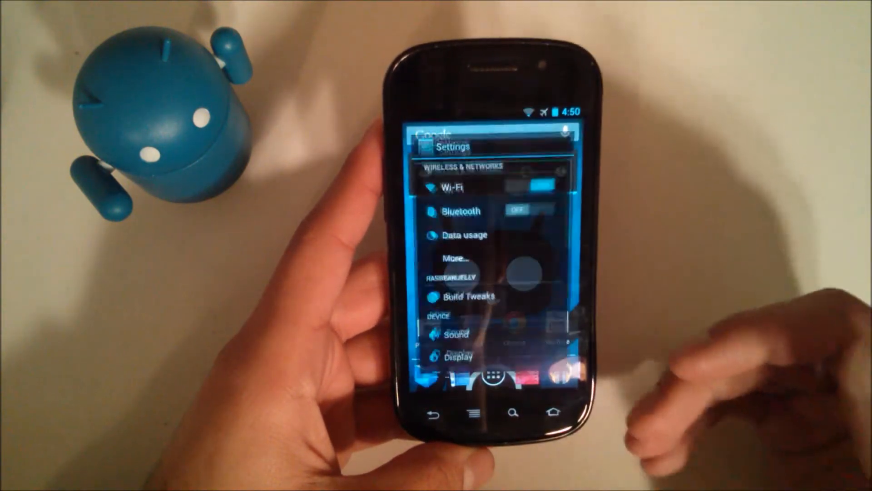
- Scroll the Settings list down to About phone, then return to the home screen
{"action": "scroll", "scroll_direction": "down", "scroll_amount": 3}
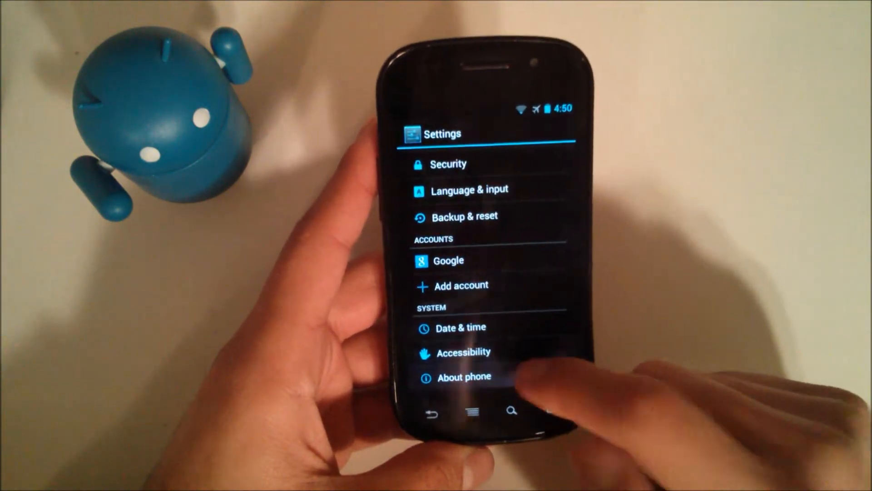
{"action": "left_click", "coordinate": [464, 377]}
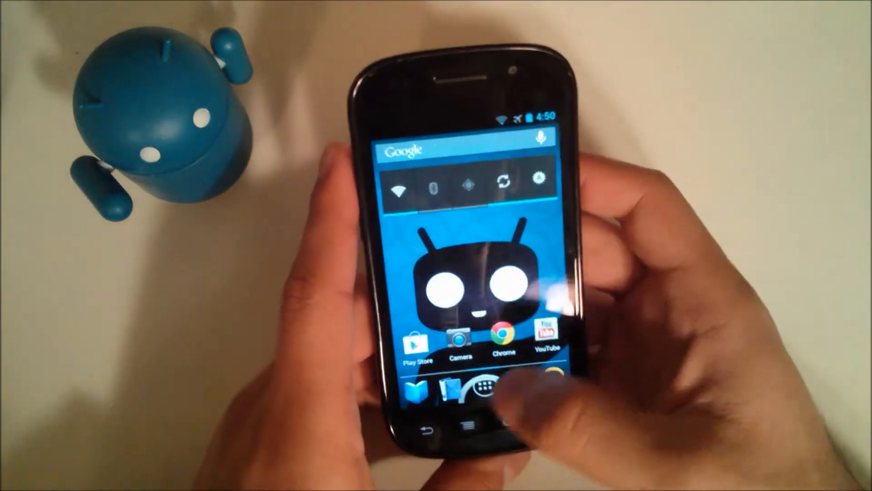
- Lock the phone and swipe the lock ring to open the camera in landscape
{"action": "left_click", "coordinate": [501, 387]}
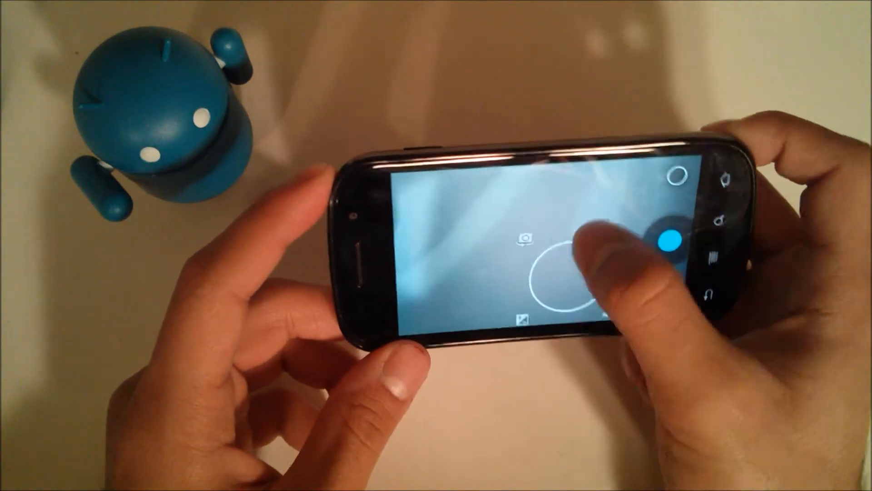
- Leave the camera viewfinder and go back to the upright home screen
{"action": "left_click", "coordinate": [674, 239]}
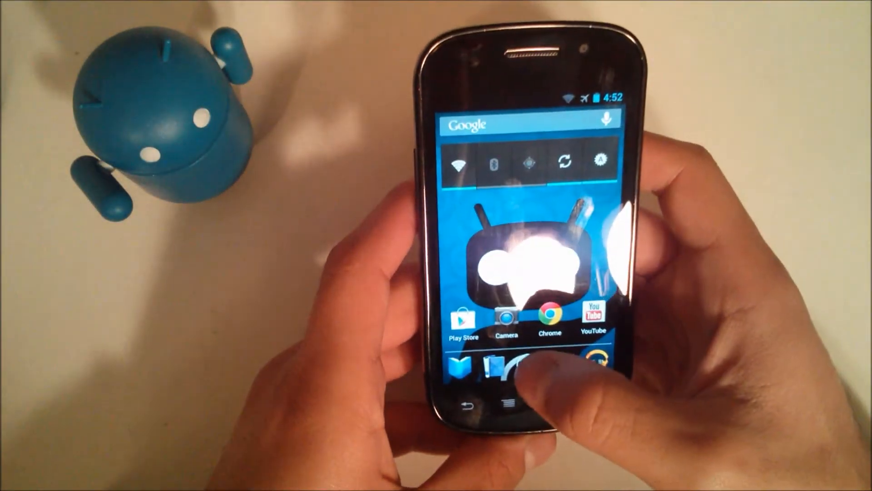
- Swipe to the next home page, showing only the search bar and dock
{"action": "left_click", "coordinate": [506, 367]}
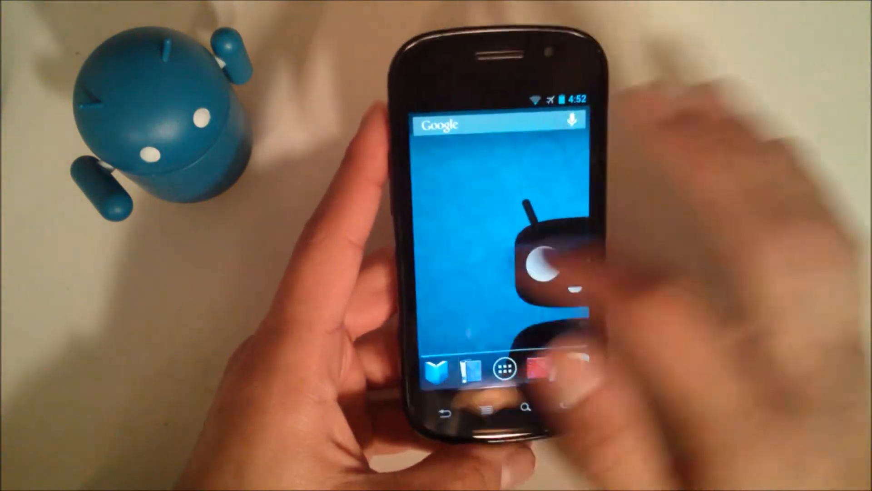
- Open the app drawer, alternate between the APPS and WIDGETS lists, then go home
{"action": "left_click", "coordinate": [500, 369]}
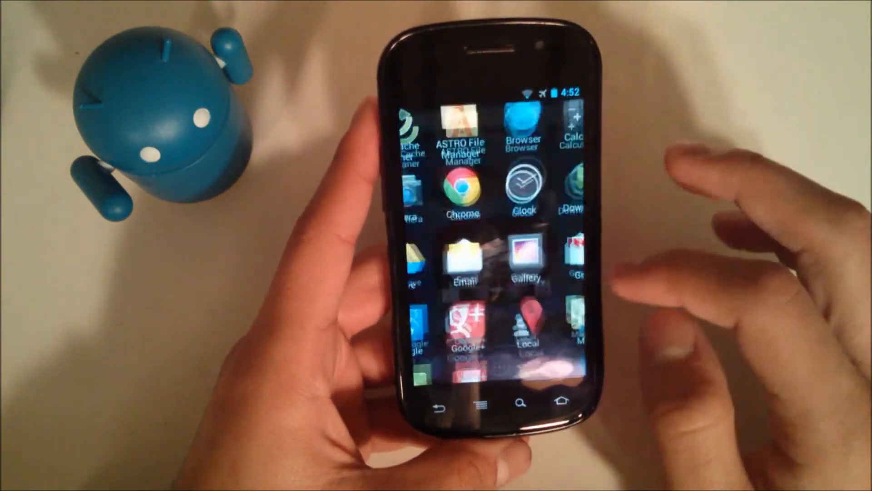
{"action": "left_click", "coordinate": [463, 121]}
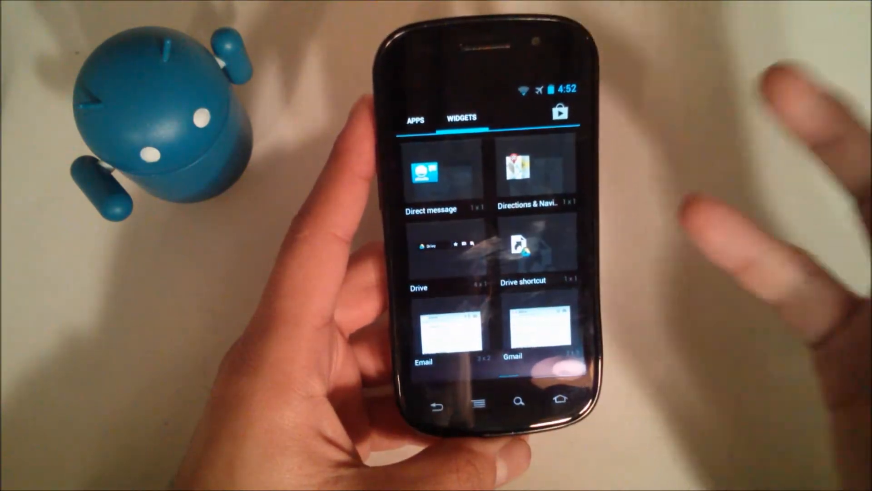
{"action": "left_click", "coordinate": [416, 119]}
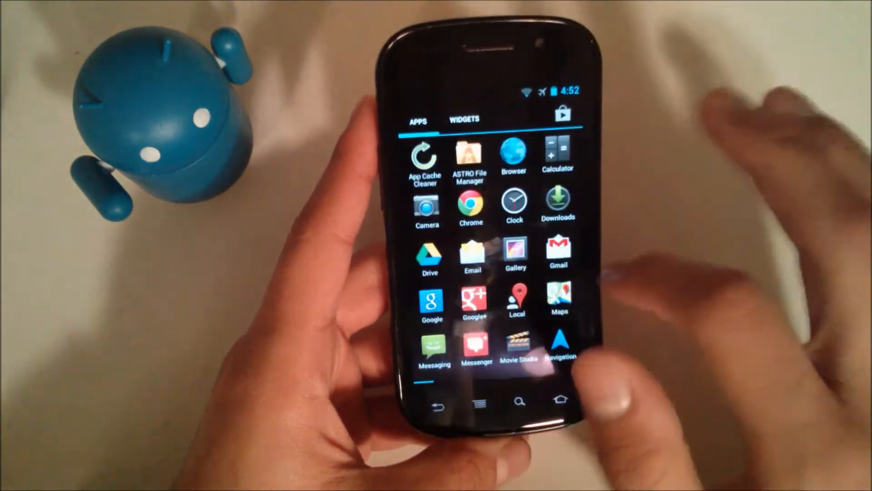
{"action": "left_click", "coordinate": [463, 119]}
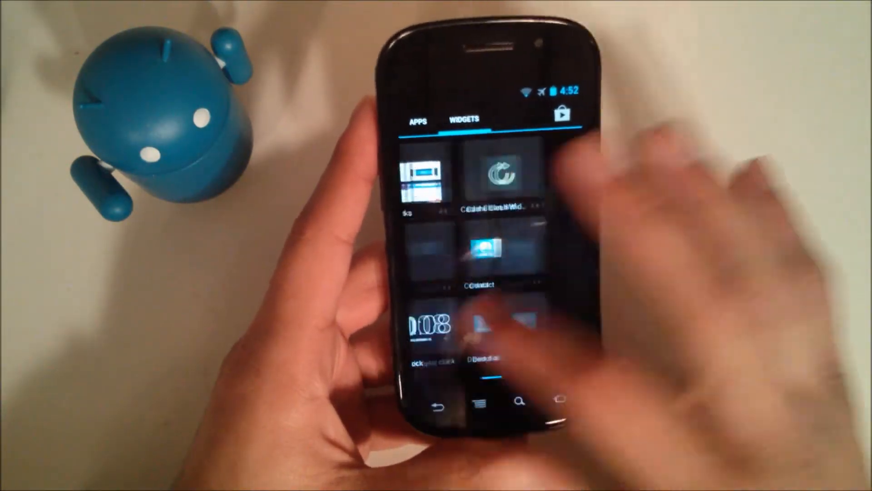
{"action": "left_click", "coordinate": [417, 121]}
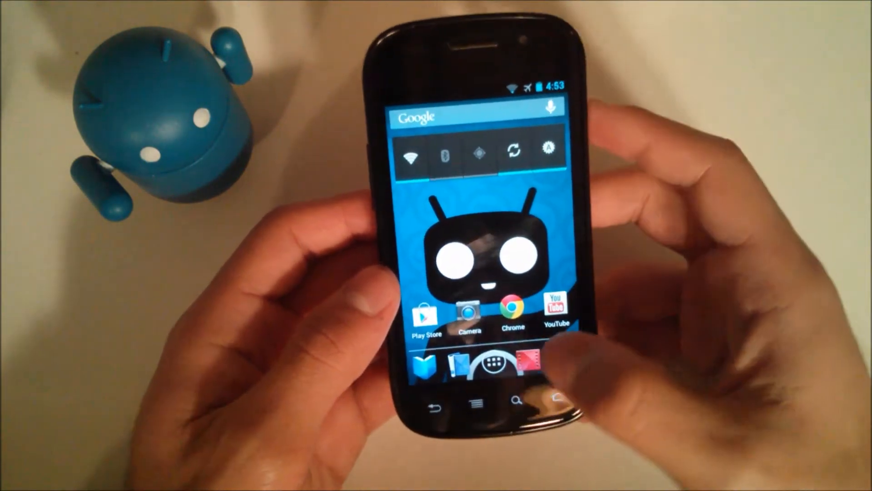
- Reopen the app drawer and view the WIDGETS list, ending in quick settings
{"action": "left_click", "coordinate": [495, 369]}
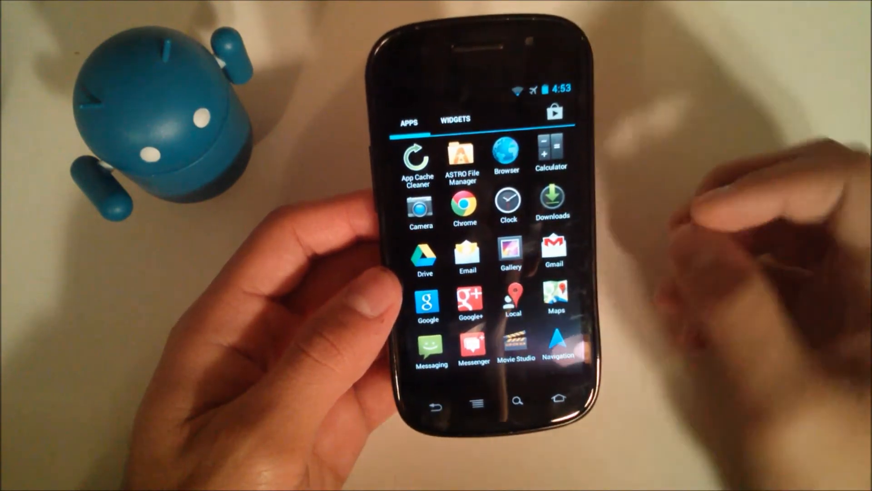
{"action": "left_click", "coordinate": [456, 121]}
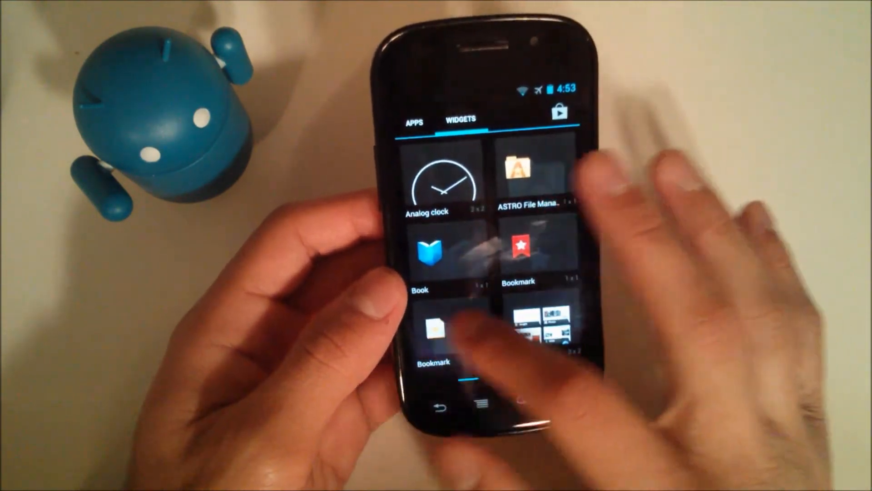
{"action": "left_click", "coordinate": [414, 122]}
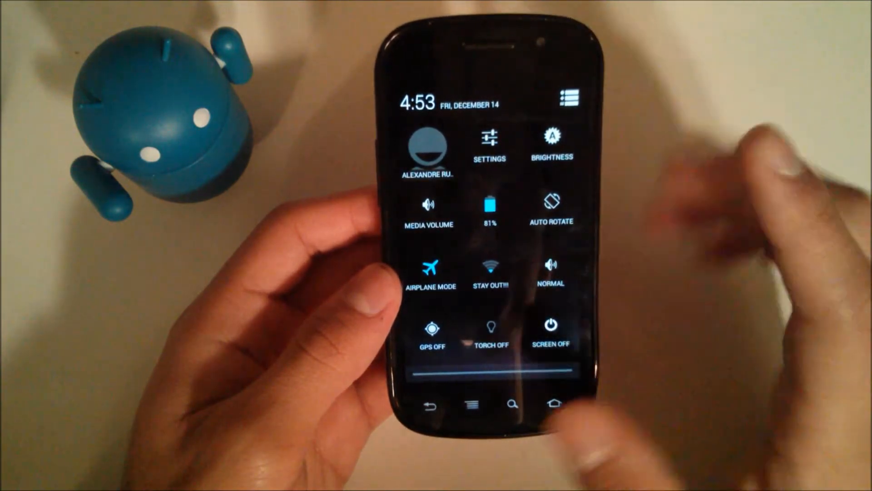
- Lock screen rotation from quick settings, then turn auto rotate back on
{"action": "left_click", "coordinate": [552, 206]}
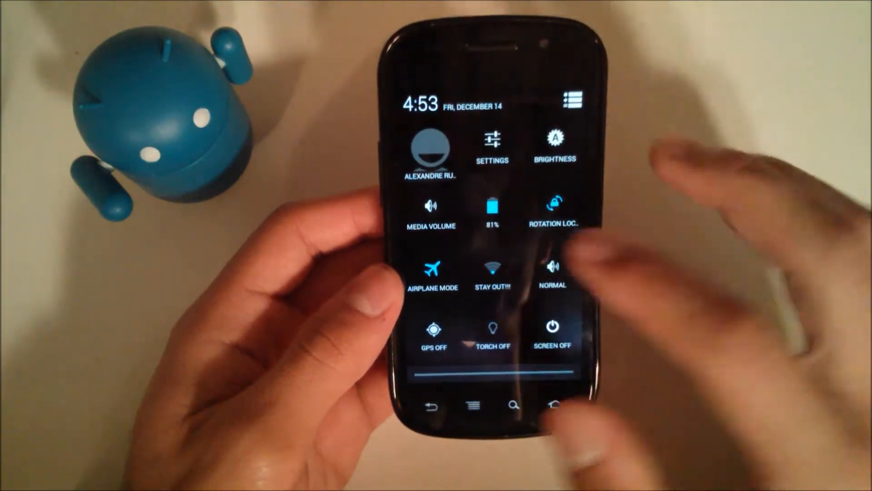
{"action": "left_click", "coordinate": [553, 214]}
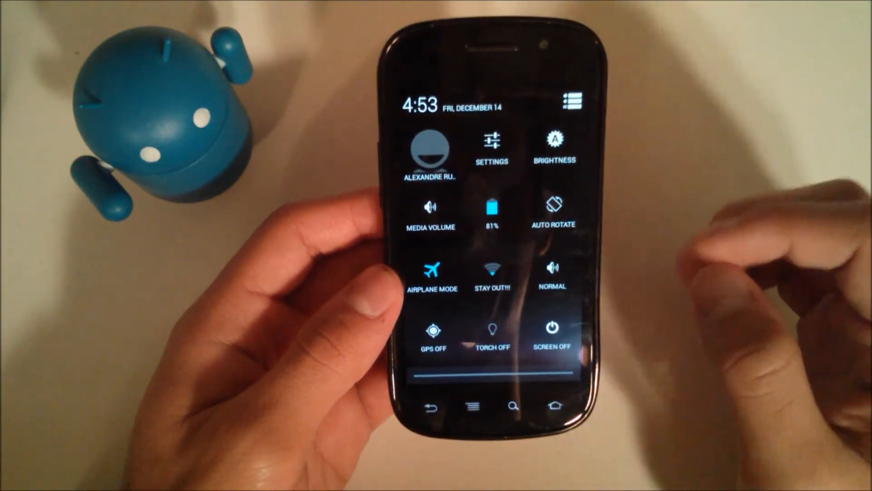
{"action": "left_click", "coordinate": [433, 331]}
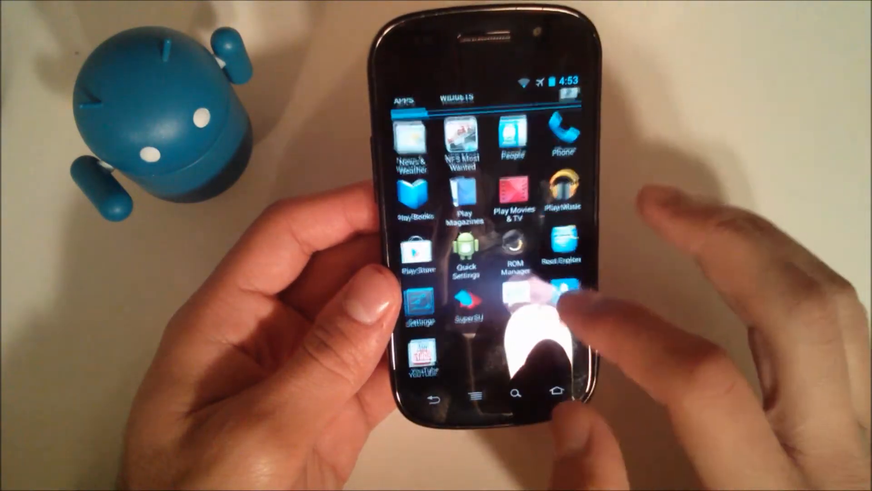
- Scroll through the Enabled Toggles list in Quick Settings Control Panel
{"action": "left_click", "coordinate": [464, 251]}
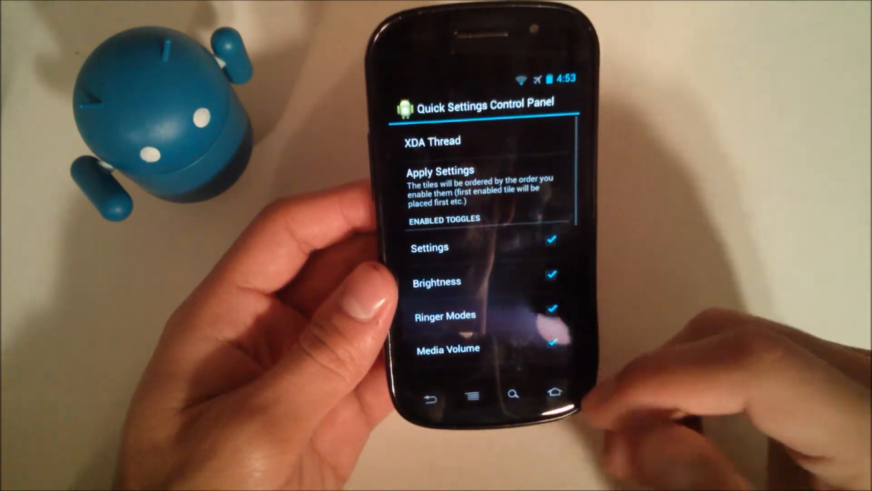
{"action": "scroll", "scroll_direction": "down", "scroll_amount": 3}
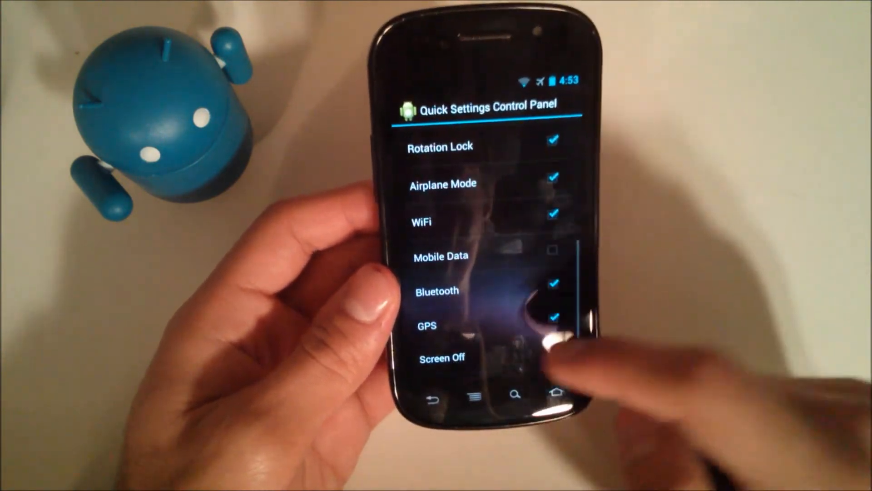
{"action": "scroll", "scroll_direction": "down", "scroll_amount": 3}
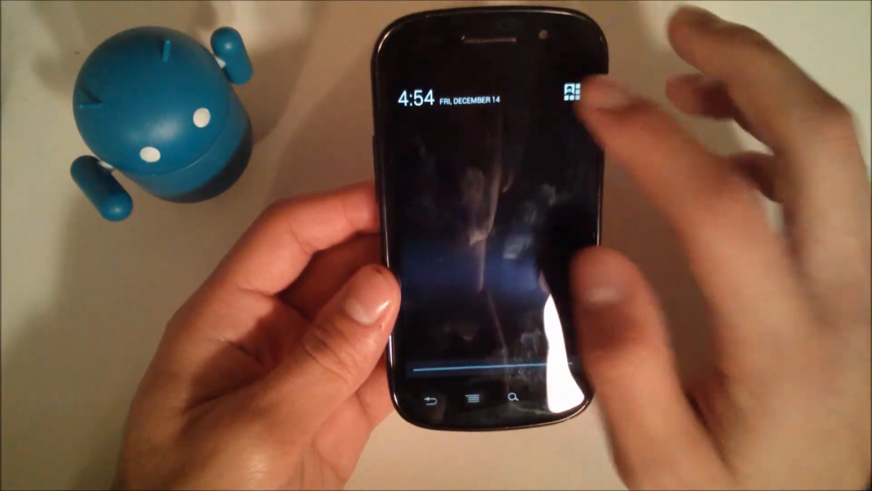
- Start a new message and swipe-type 'The quick brown six' on the gesture keyboard
{"action": "left_click", "coordinate": [569, 94]}
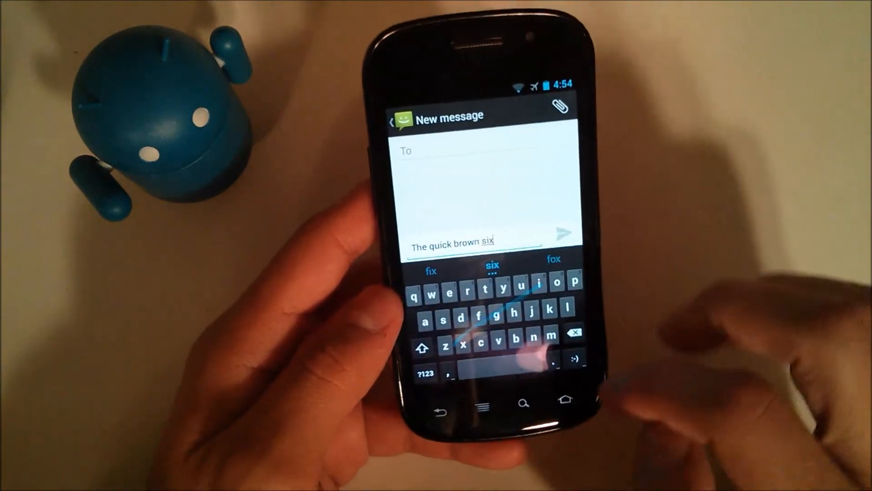
- Replace 'six' with 'fox' and swipe-type '. I really like this keyboard'
{"action": "left_click", "coordinate": [554, 258]}
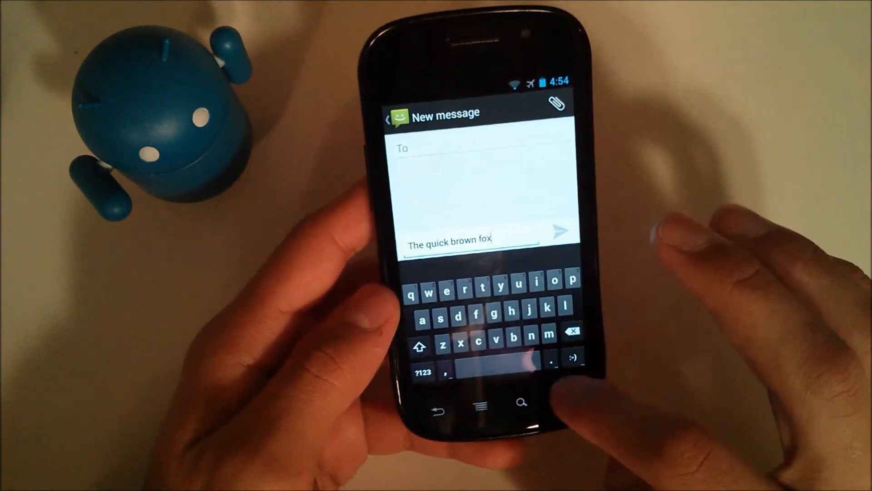
{"action": "type", "text": ". !"}
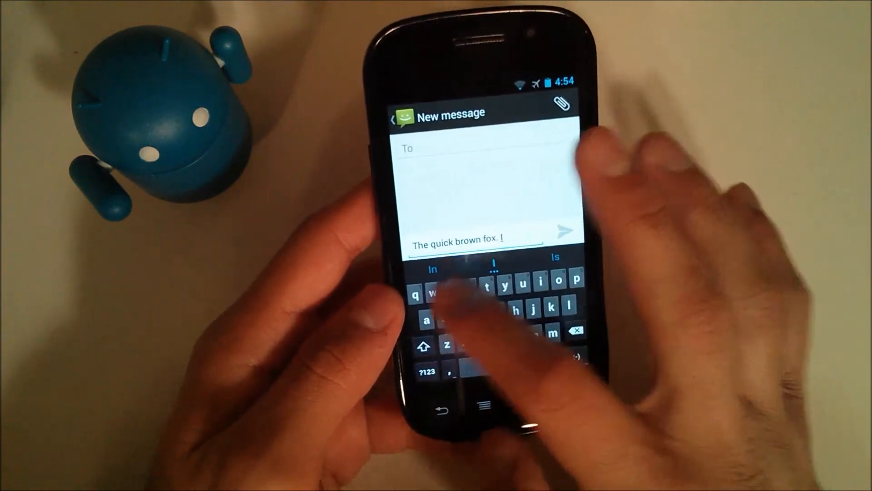
{"action": "type", "text": "I really like this"}
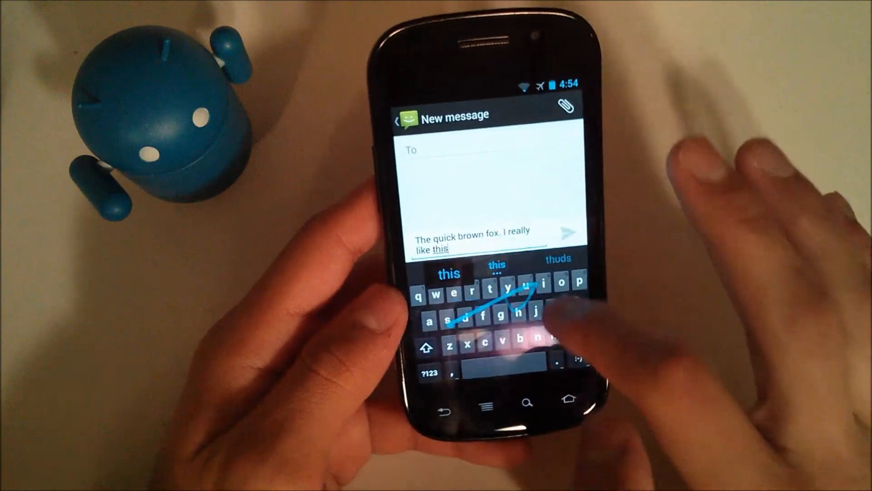
{"action": "type", "text": "keyboard"}
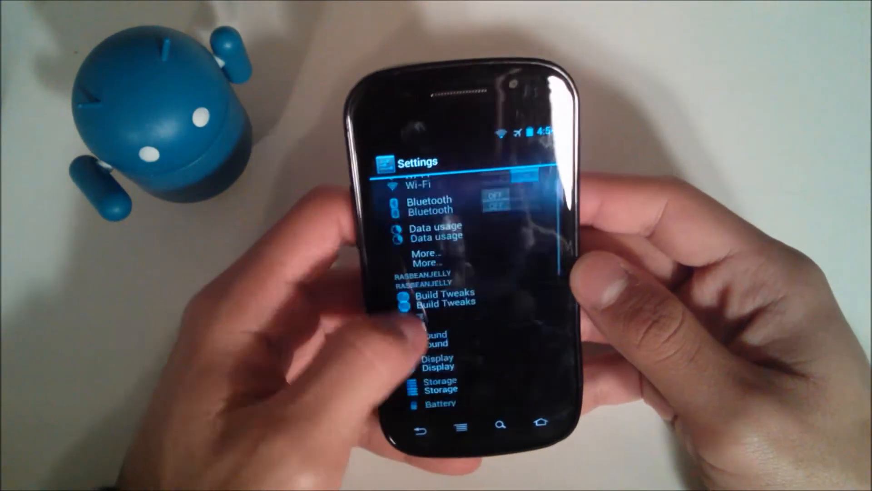
{"action": "scroll", "scroll_direction": "down", "scroll_amount": 3}
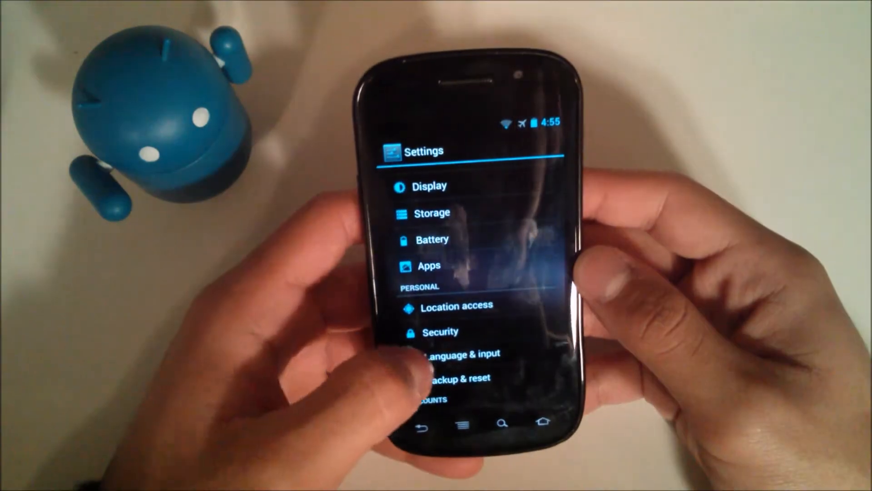
{"action": "left_click", "coordinate": [454, 352]}
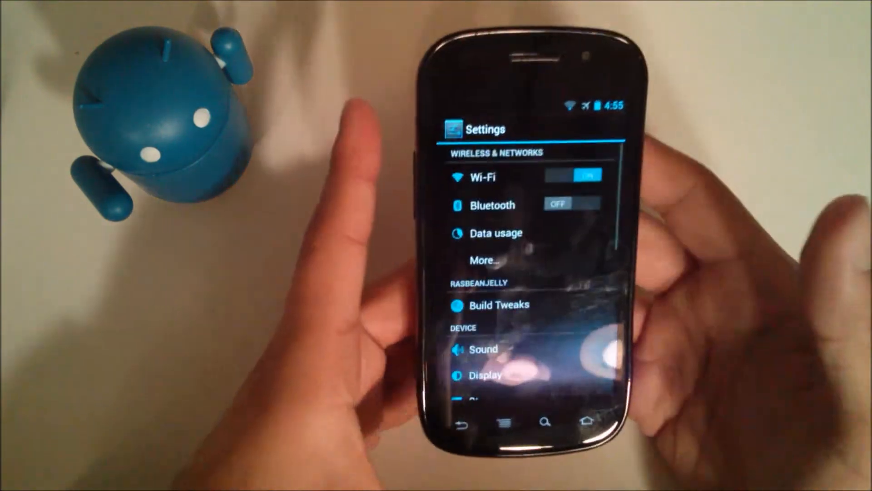
{"action": "scroll", "scroll_direction": "down", "scroll_amount": 3}
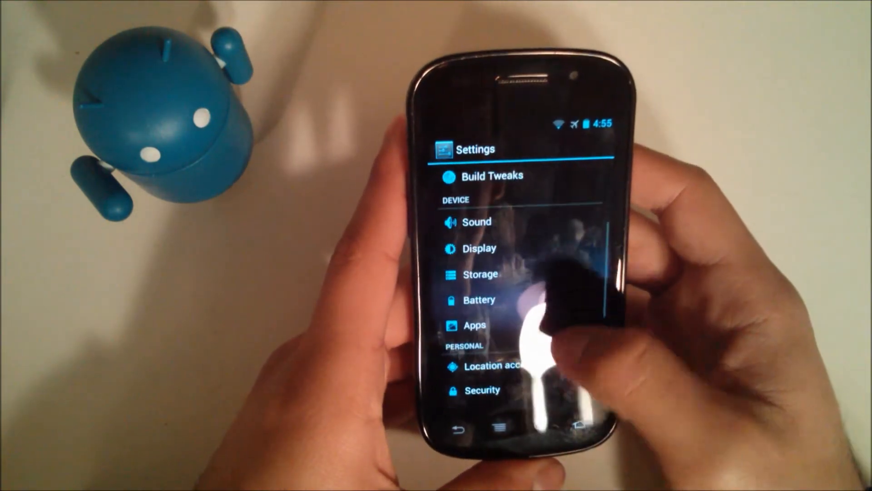
{"action": "left_click", "coordinate": [480, 299]}
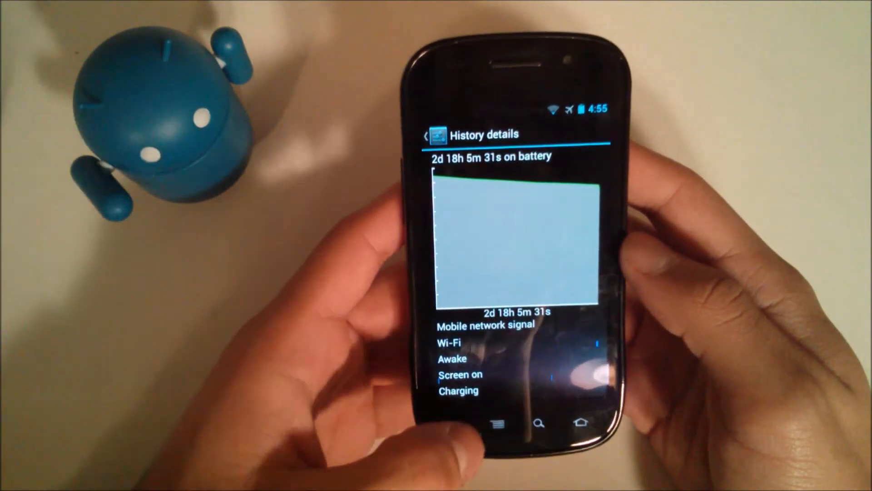
{"action": "left_click", "coordinate": [427, 137]}
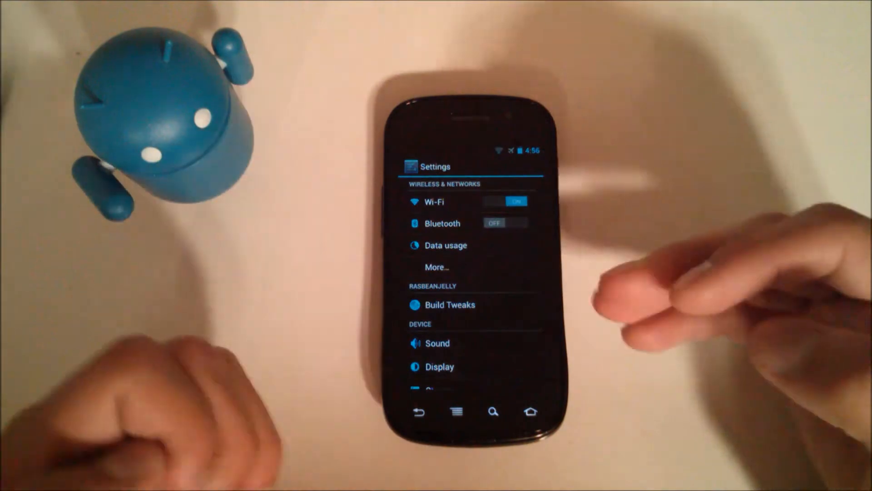
- Scroll Settings to Apps and switch to the Running apps tab
{"action": "scroll", "scroll_direction": "down", "scroll_amount": 3}
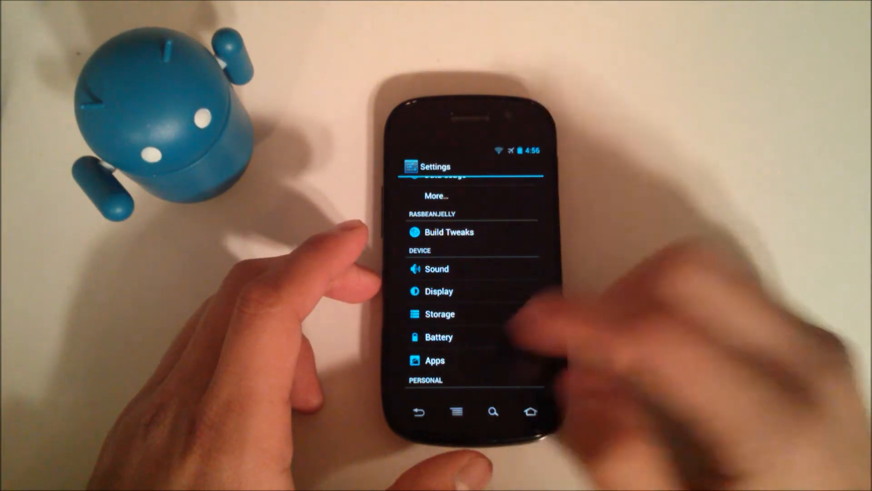
{"action": "left_click", "coordinate": [436, 360]}
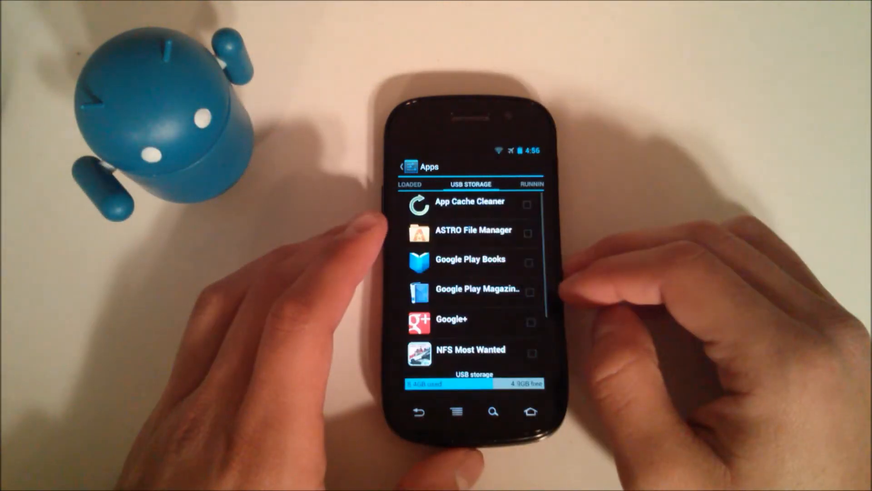
{"action": "left_click", "coordinate": [531, 184]}
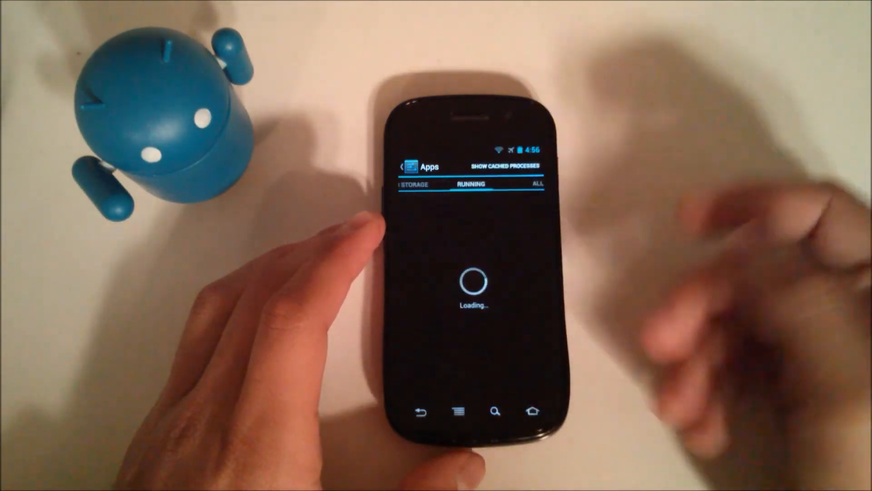